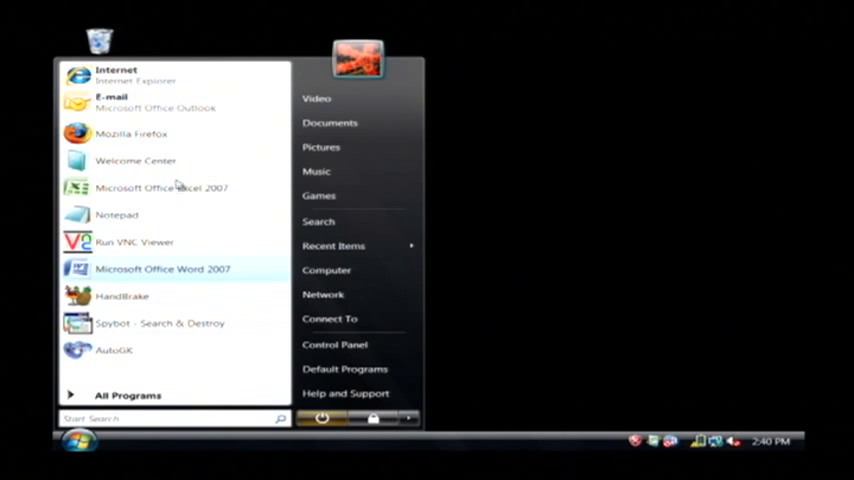
- Launch Mozilla Firefox from the Start menu and search Google for handbrake
{"action": "left_click", "coordinate": [131, 133]}
{"action": "type", "text": "handbrake"}
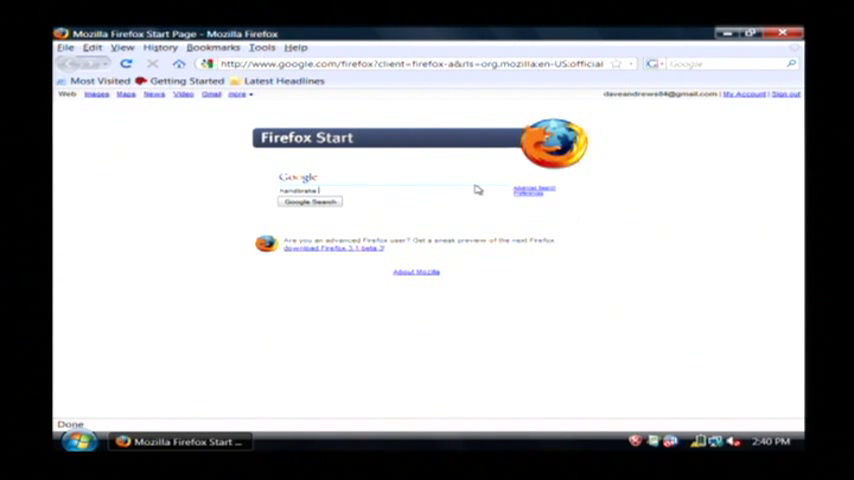
{"action": "left_click", "coordinate": [309, 201]}
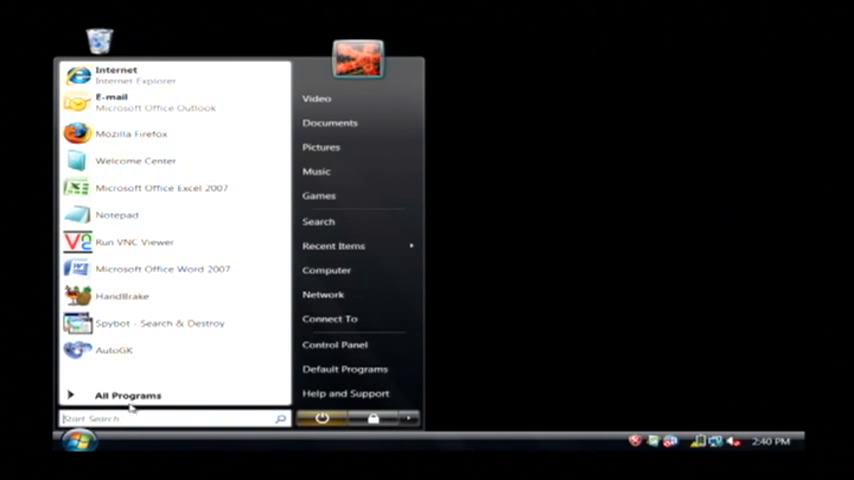
- Launch HandBrake from the Start menu's All Programs list
{"action": "left_click", "coordinate": [128, 395]}
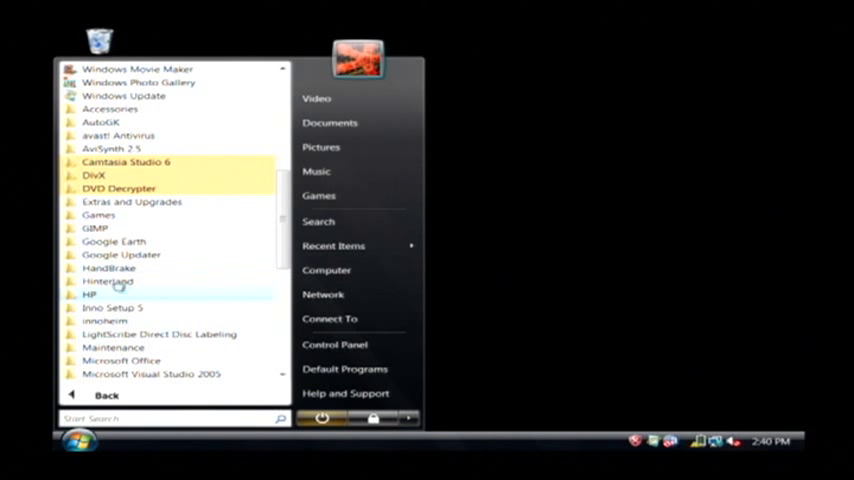
{"action": "left_click", "coordinate": [108, 268]}
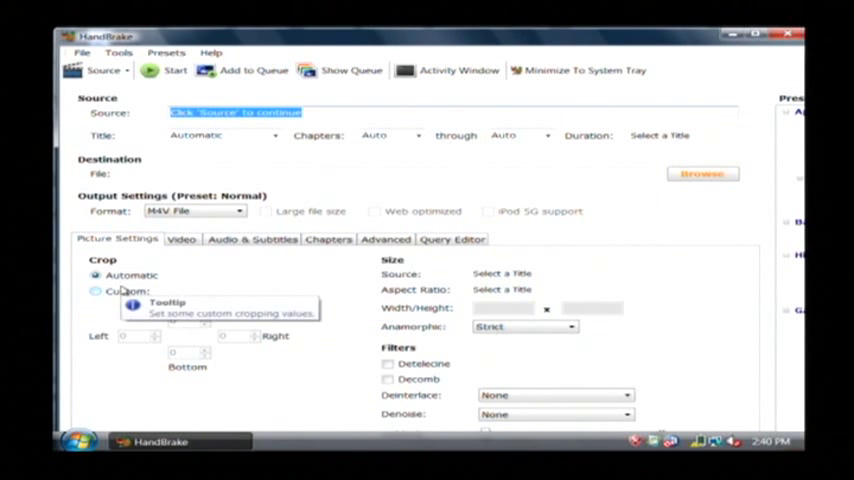
{"action": "mouse_move", "coordinate": [323, 107]}
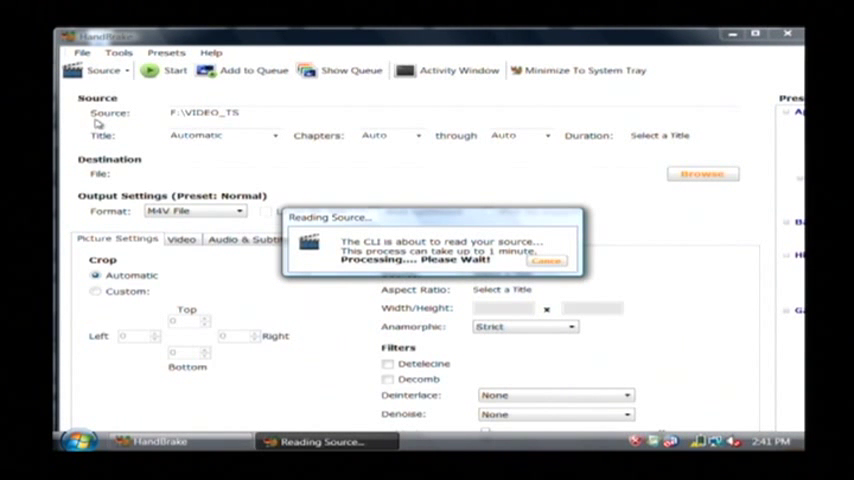
{"action": "mouse_move", "coordinate": [364, 201]}
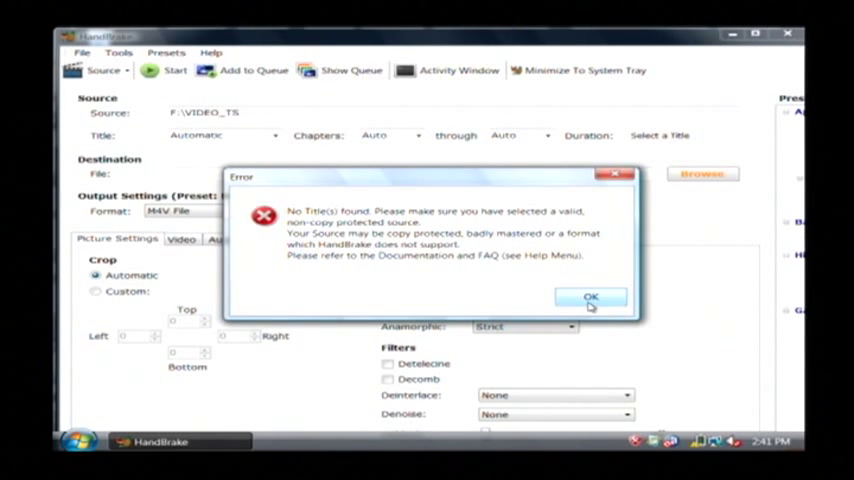
- Dismiss the no-titles error and save the output as MyVideo in Documents
{"action": "left_click", "coordinate": [590, 297]}
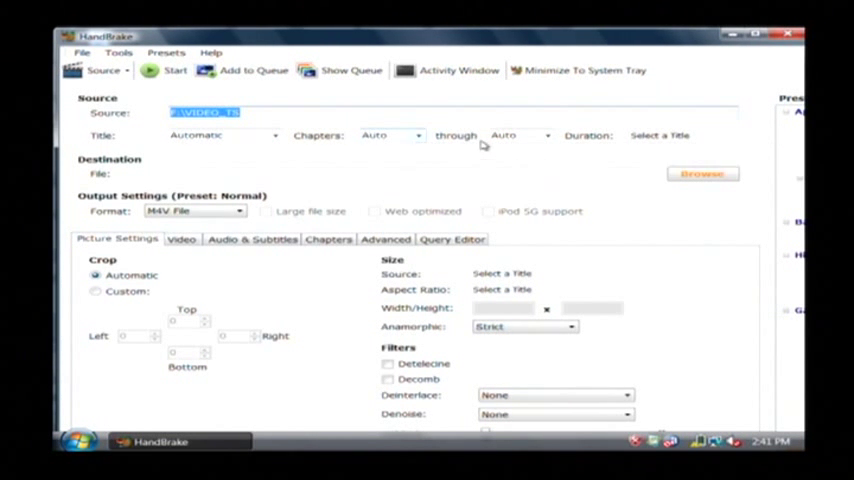
{"action": "mouse_move", "coordinate": [305, 166]}
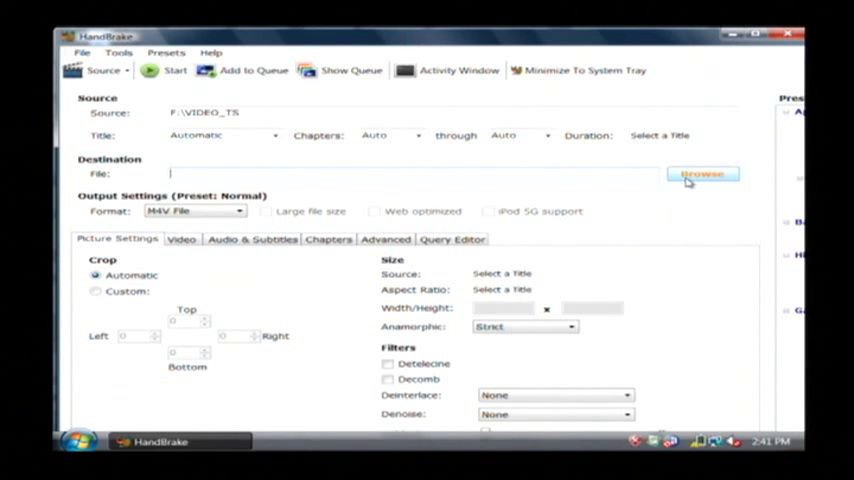
{"action": "left_click", "coordinate": [702, 173]}
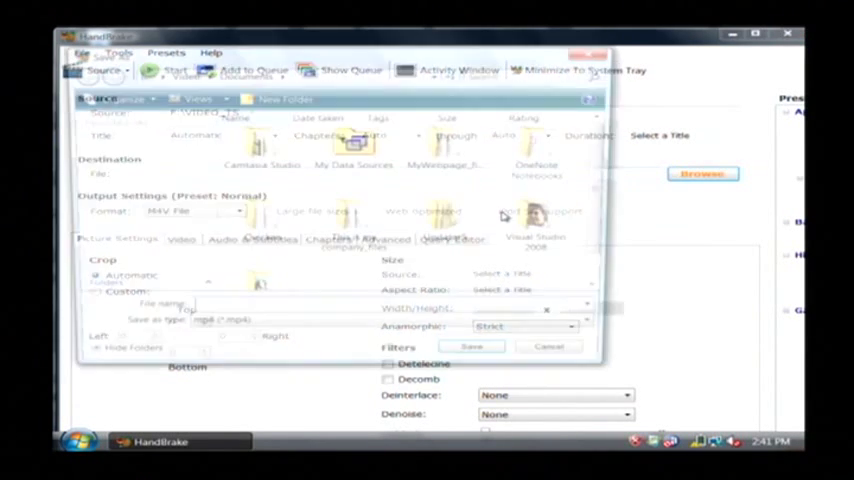
{"action": "left_click", "coordinate": [395, 329]}
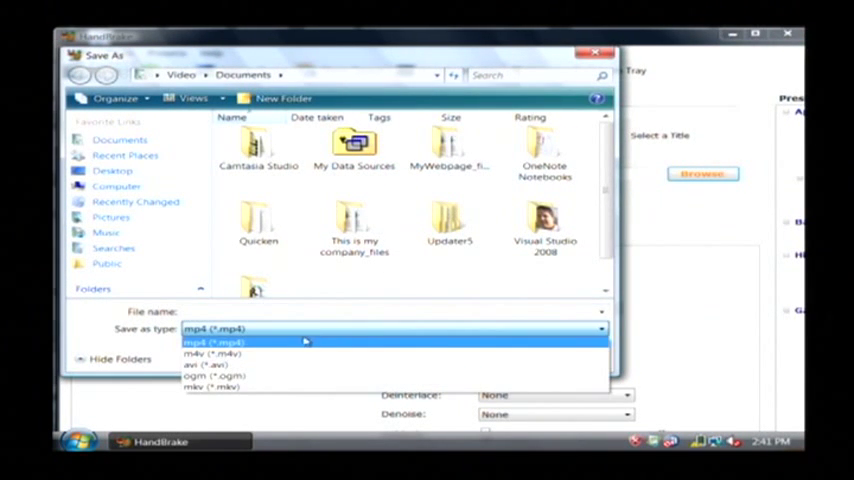
{"action": "mouse_move", "coordinate": [270, 387]}
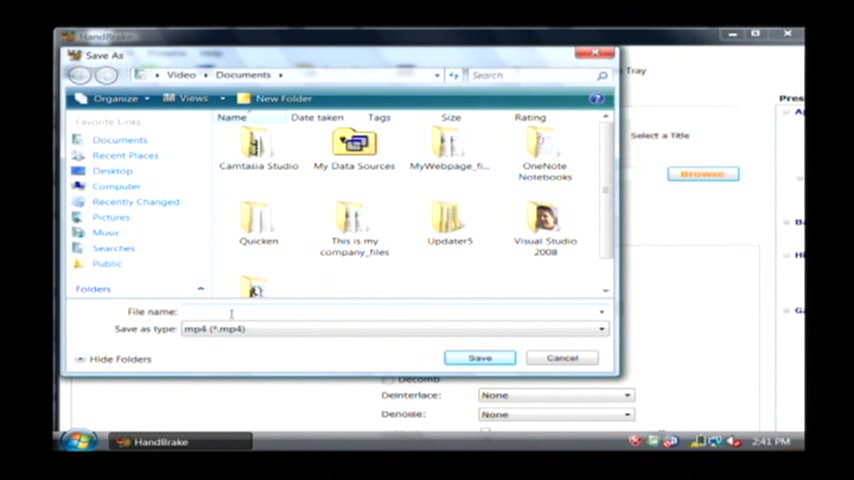
{"action": "type", "text": "MyVideo"}
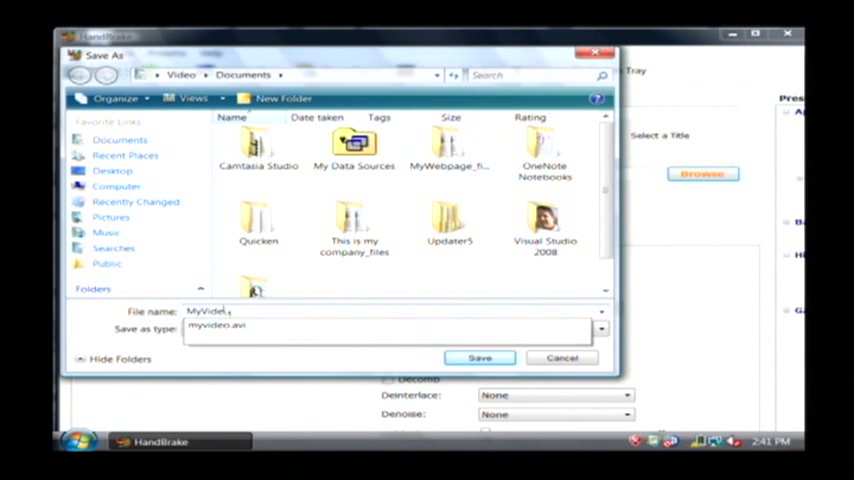
{"action": "left_click", "coordinate": [480, 357]}
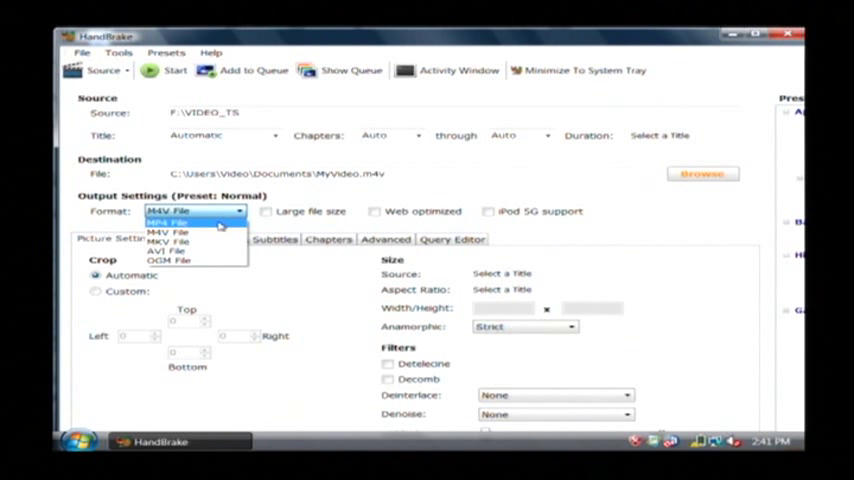
- Choose MP4 File as the output format so the destination becomes MyVideo.mp4
{"action": "left_click", "coordinate": [168, 222]}
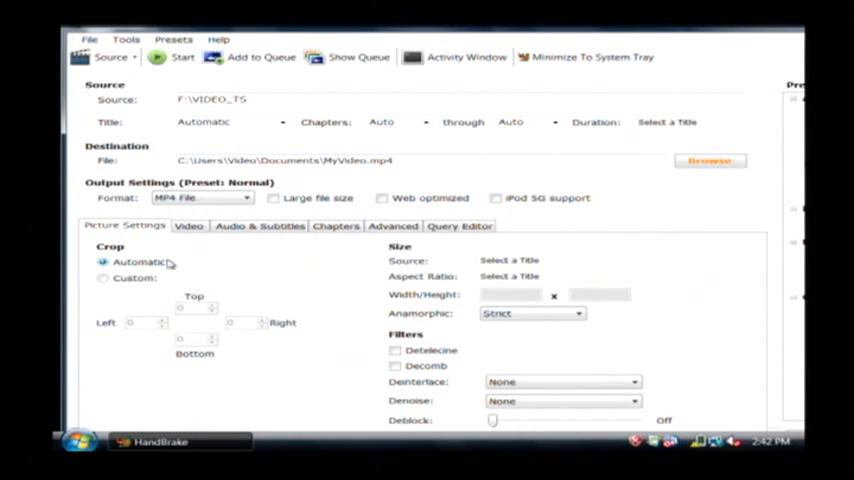
{"action": "mouse_move", "coordinate": [208, 307]}
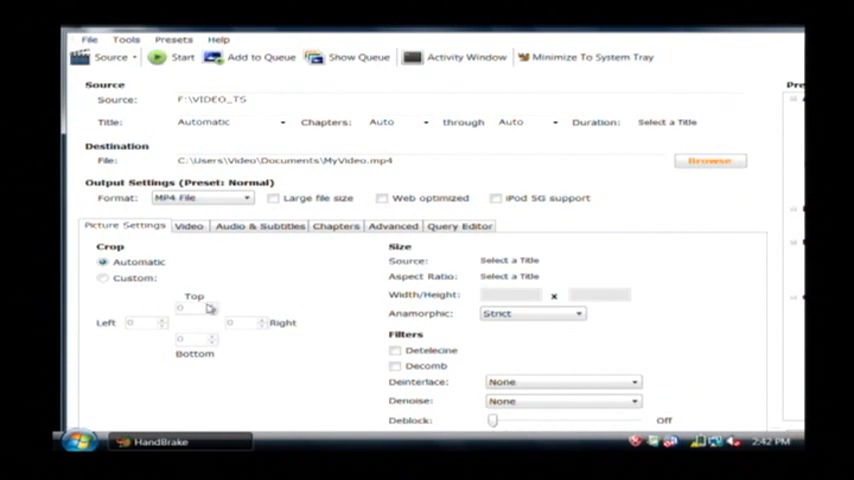
{"action": "mouse_move", "coordinate": [458, 280]}
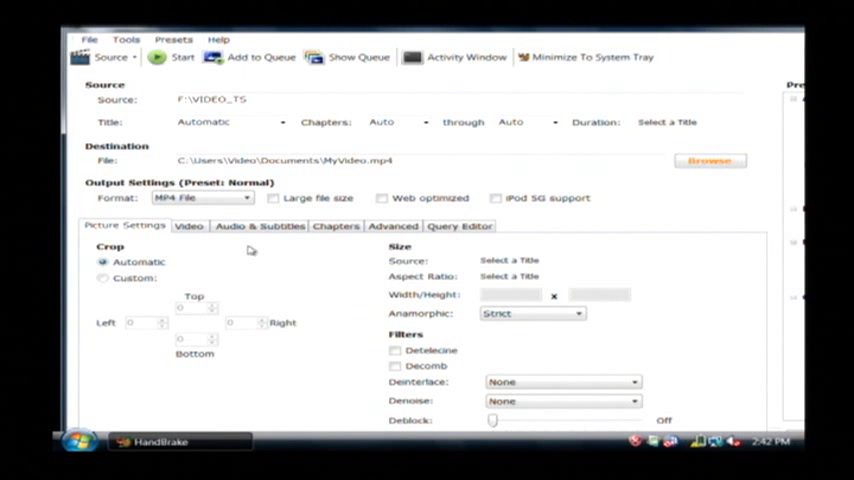
- Review the Audio & Subtitles settings, then start encoding the DVD to MyVideo.mp4
{"action": "left_click", "coordinate": [260, 225]}
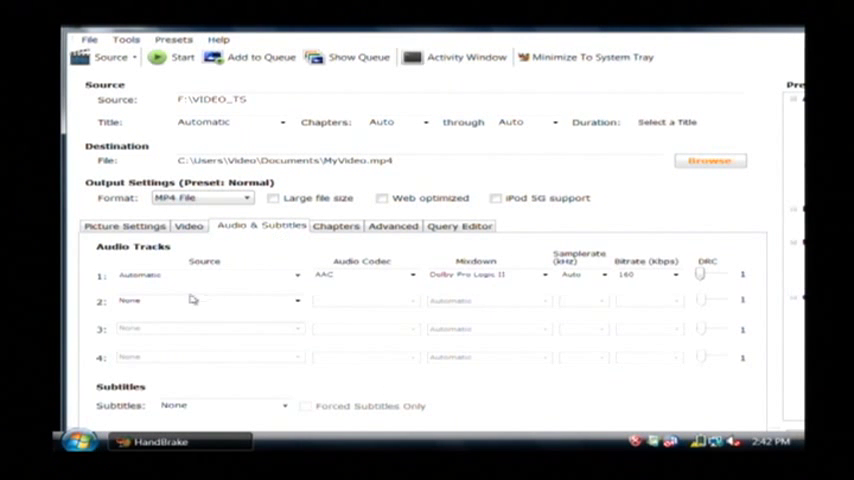
{"action": "mouse_move", "coordinate": [377, 381]}
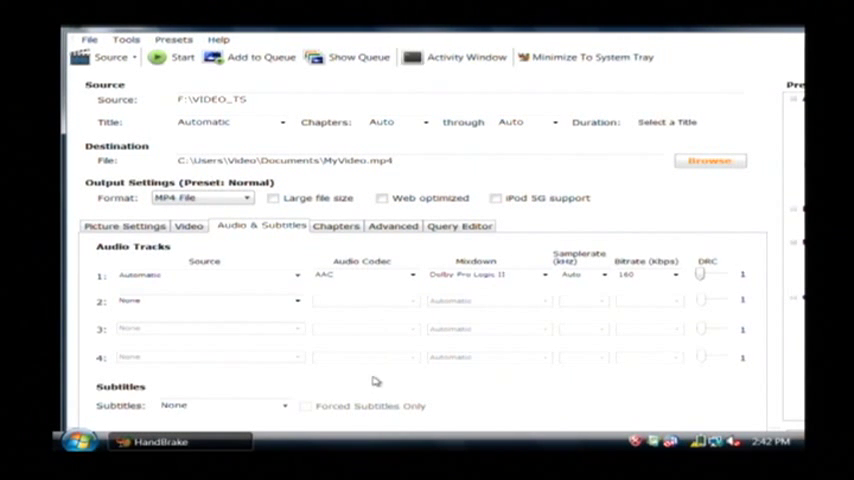
{"action": "mouse_move", "coordinate": [448, 190]}
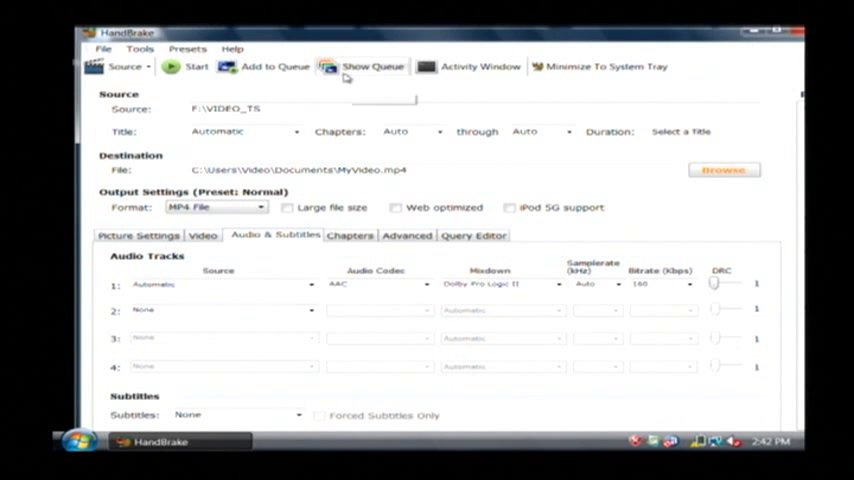
{"action": "mouse_move", "coordinate": [197, 66]}
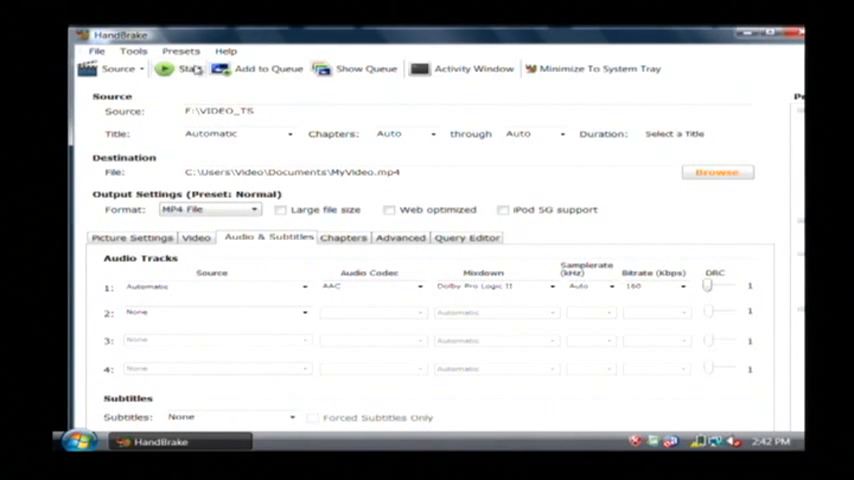
{"action": "left_click", "coordinate": [190, 68]}
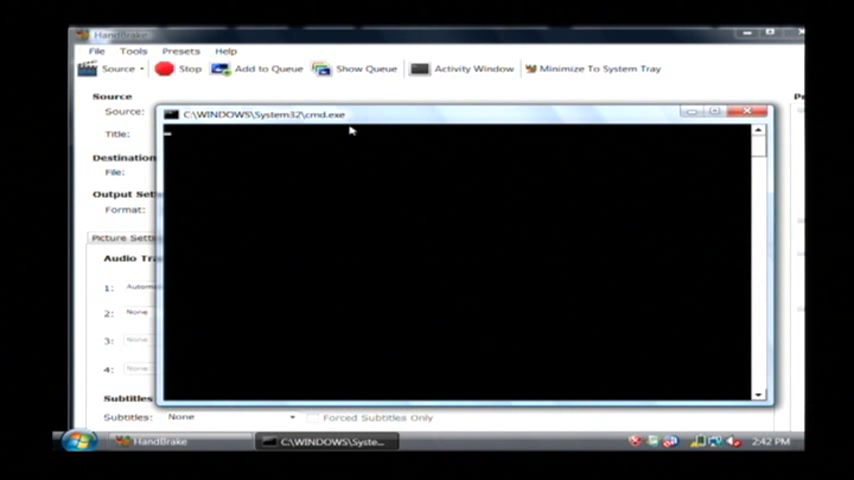
{"action": "mouse_move", "coordinate": [350, 125]}
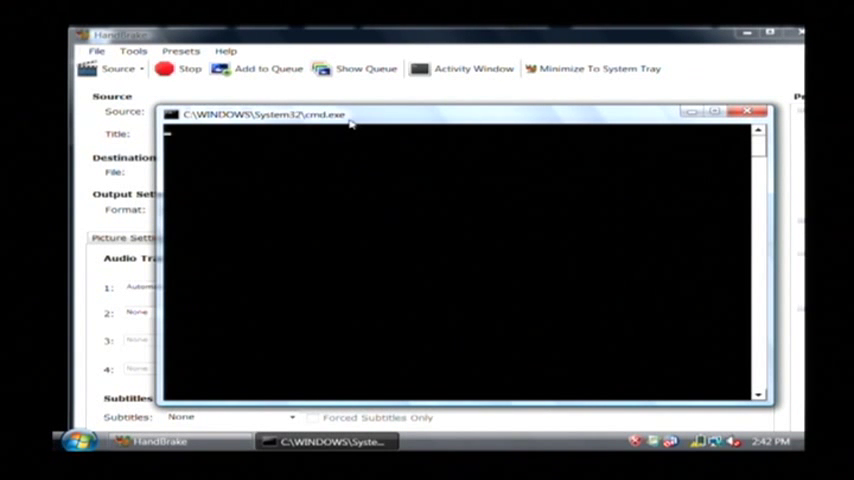